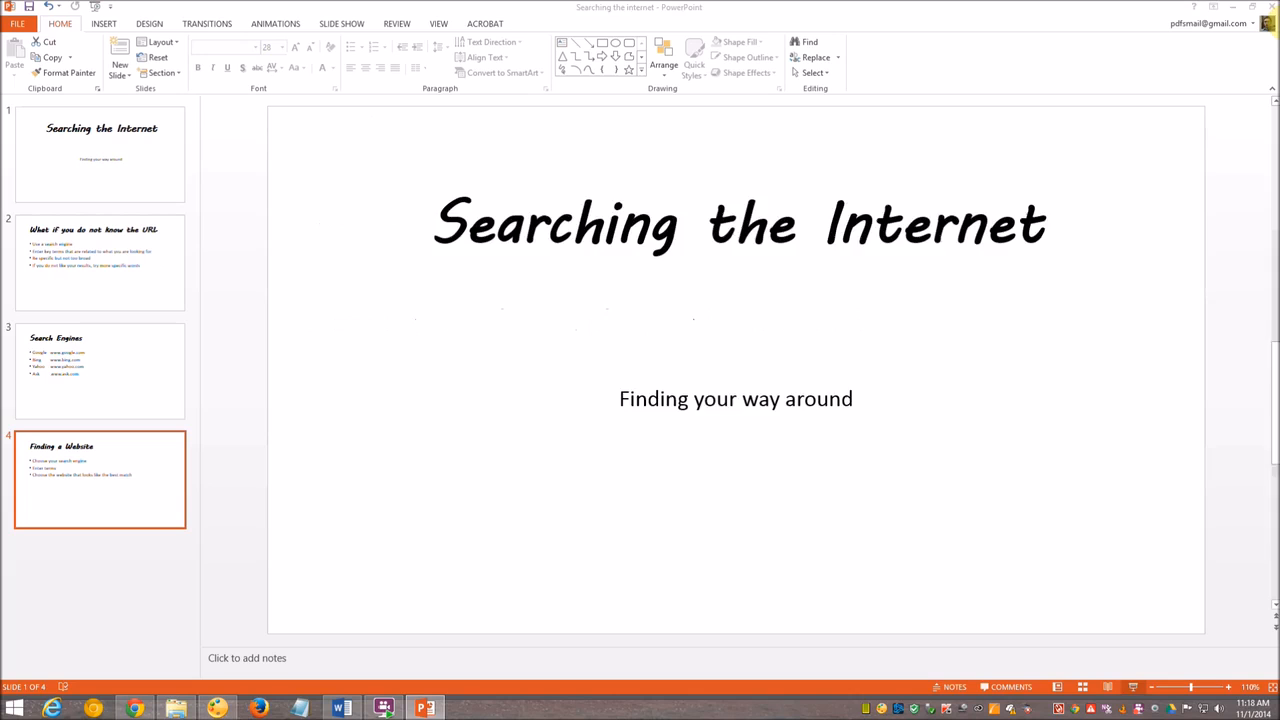
- Switch from the PowerPoint slides to Chrome showing the Google home page
left_click(133, 708)
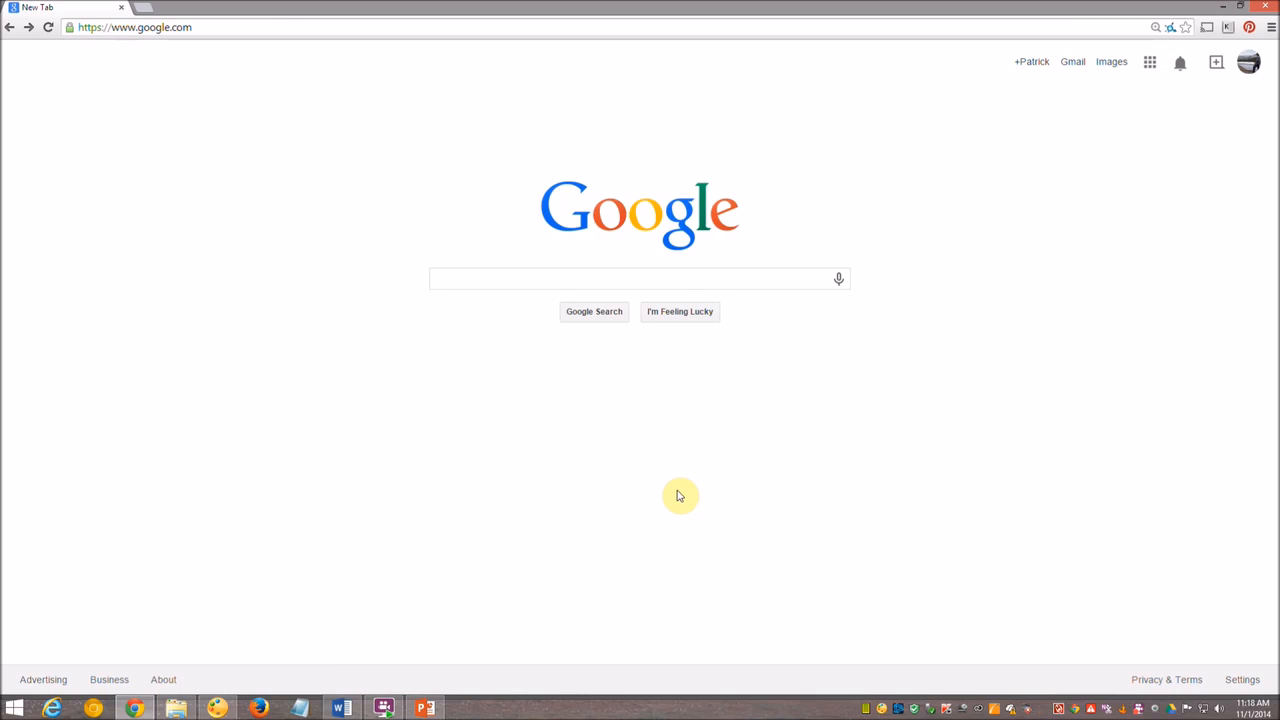
- Search Google for 'computer parts'
left_click(640, 278)
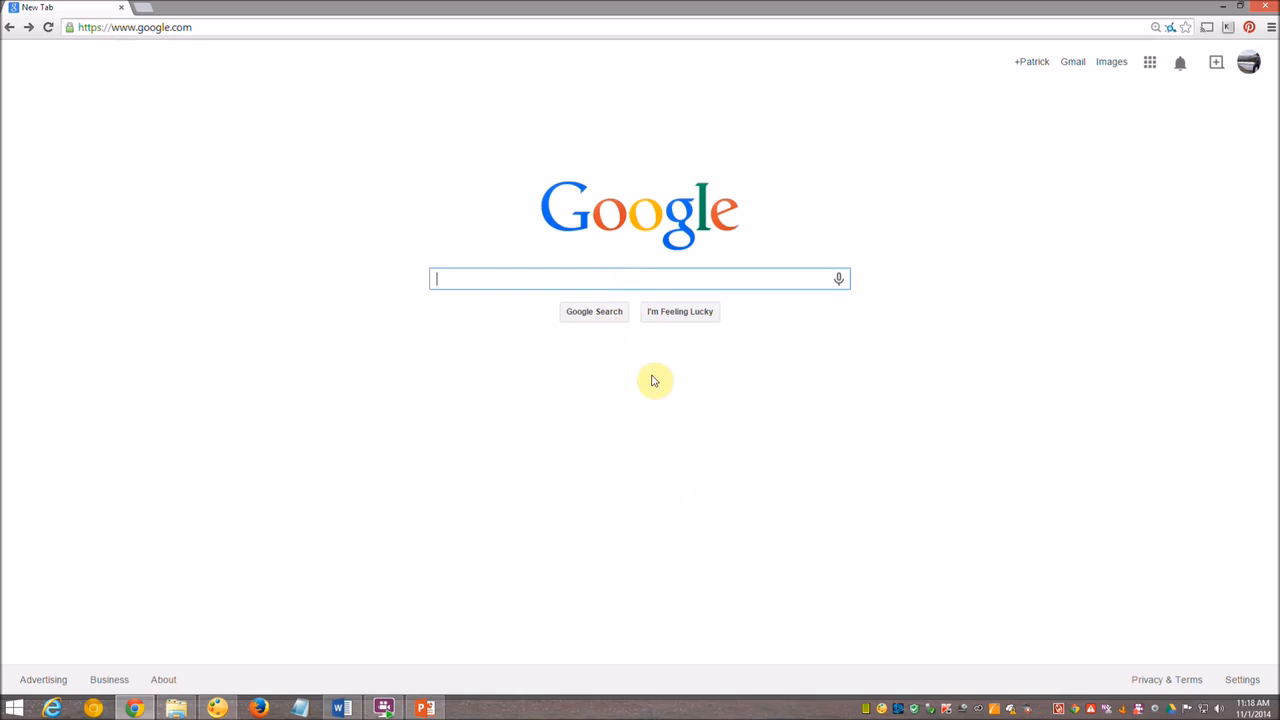
mouse_move(742, 566)
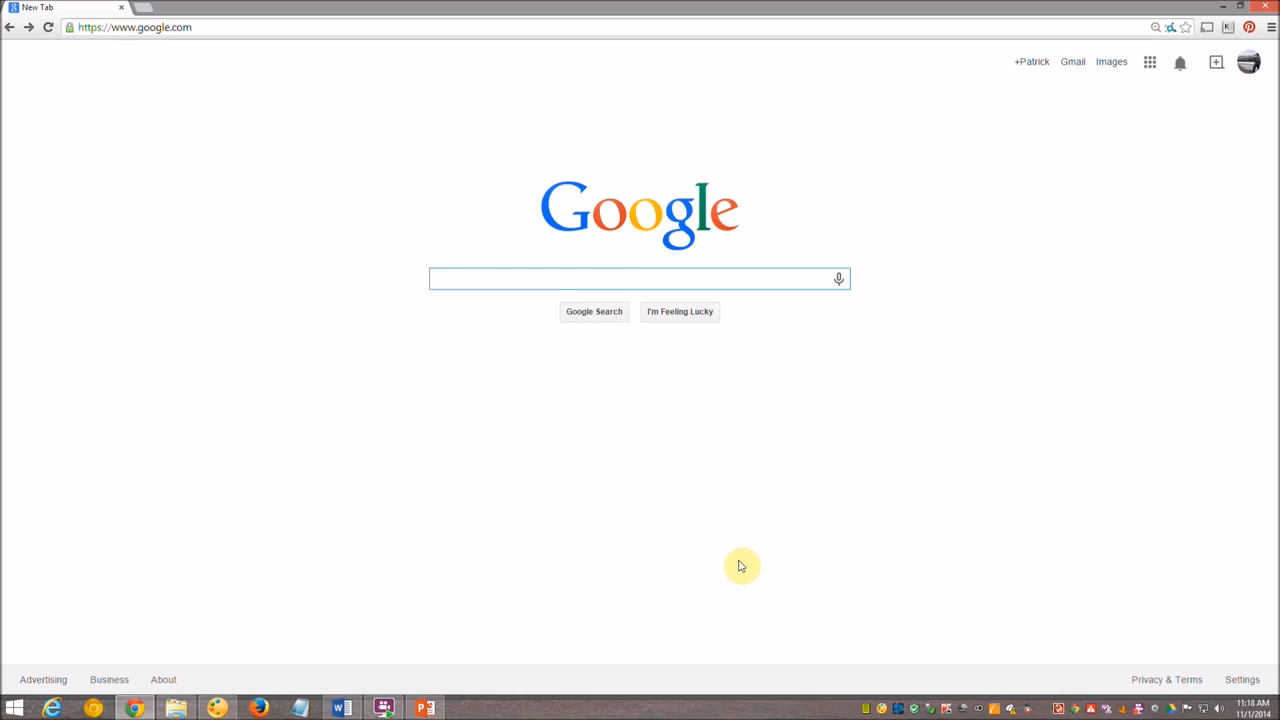
type("computer parts")
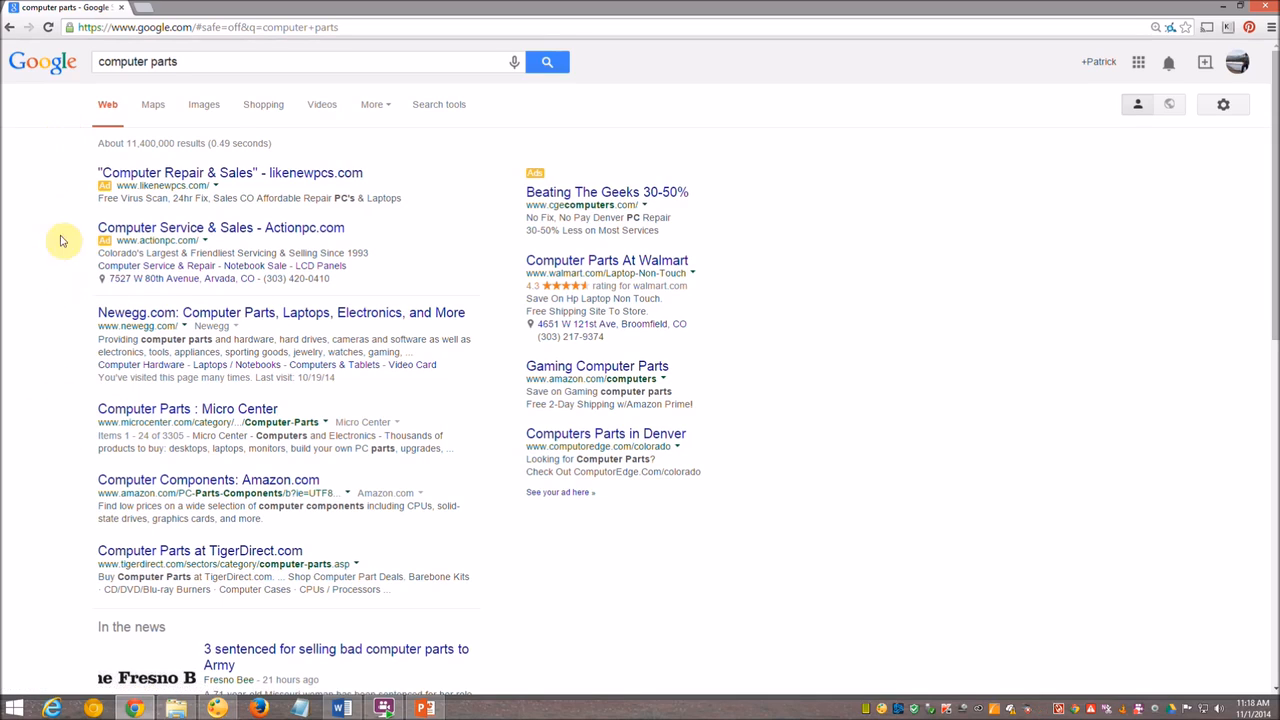
mouse_move(149, 300)
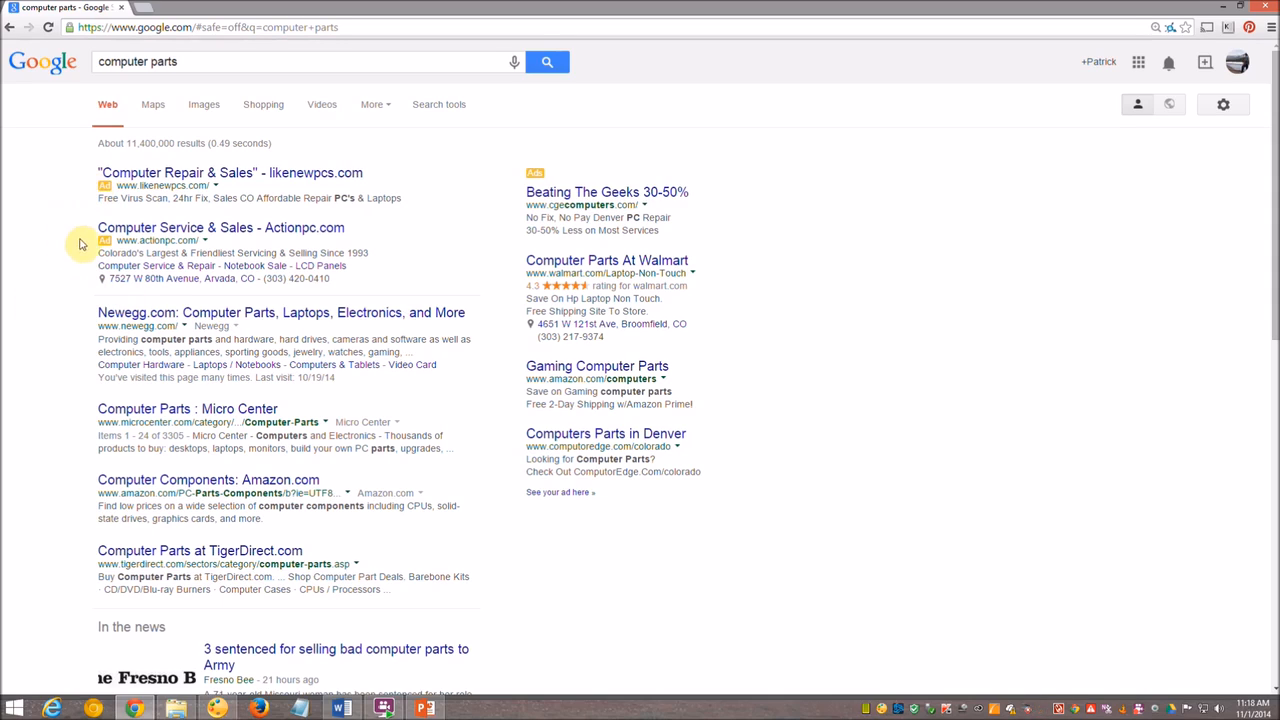
mouse_move(95, 332)
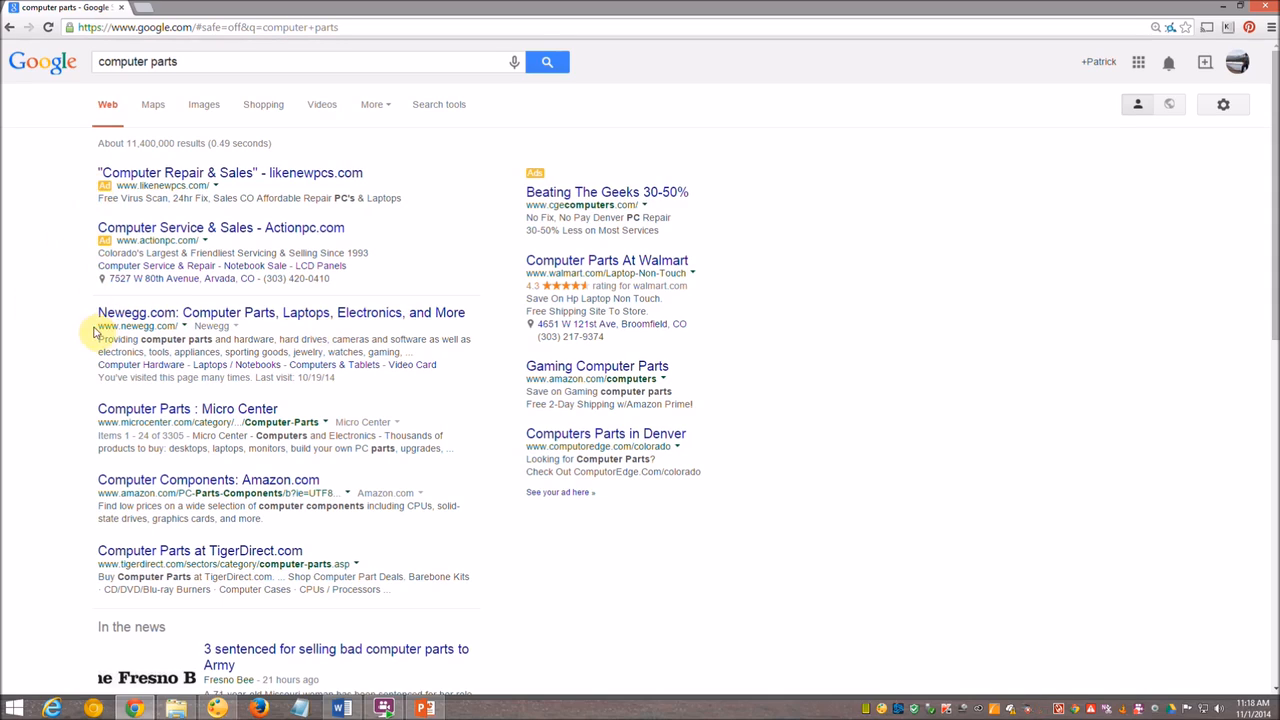
mouse_move(280, 312)
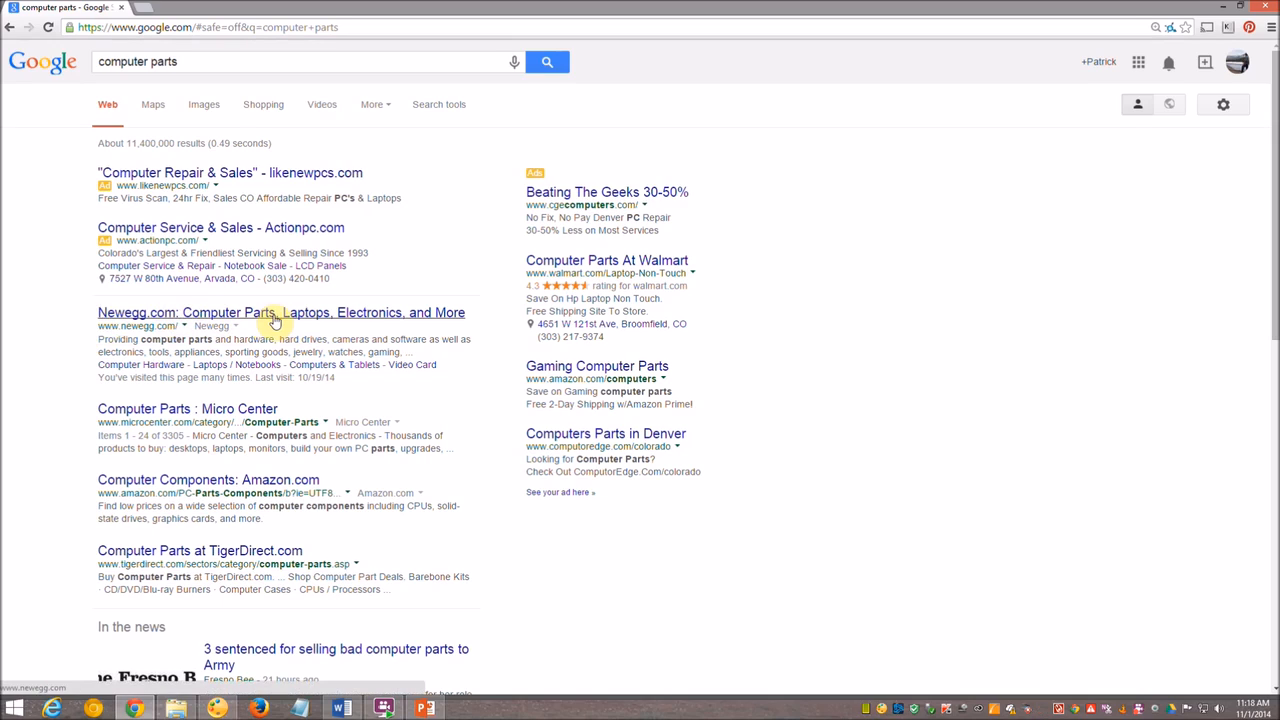
mouse_move(47, 323)
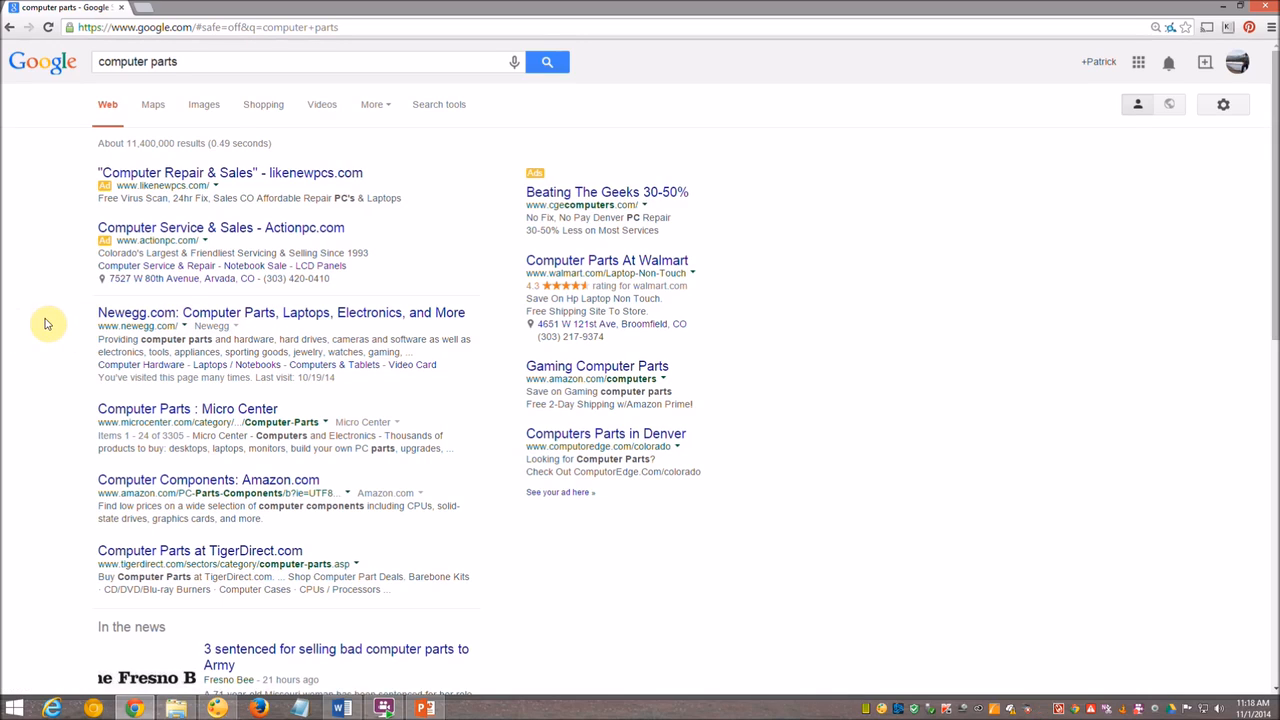
mouse_move(73, 530)
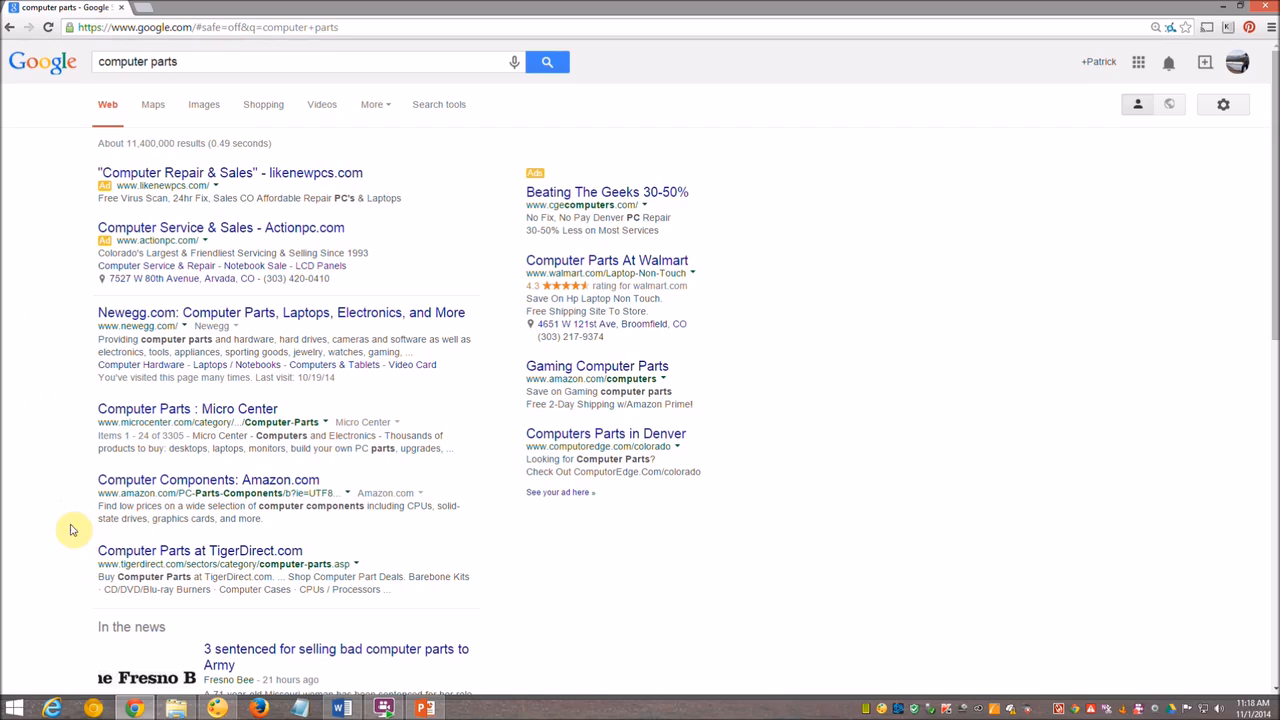
- Append 'in denver' to the 'computer parts' query and rerun the search
left_click(300, 61)
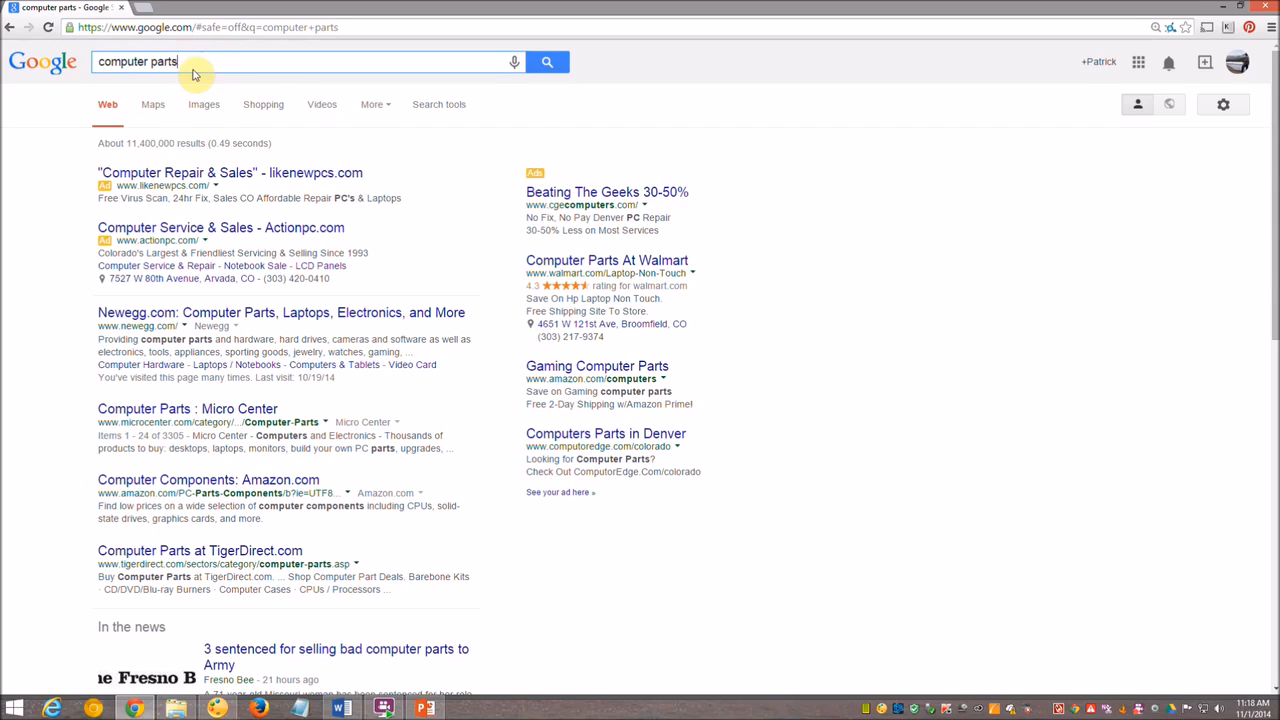
type("in denver")
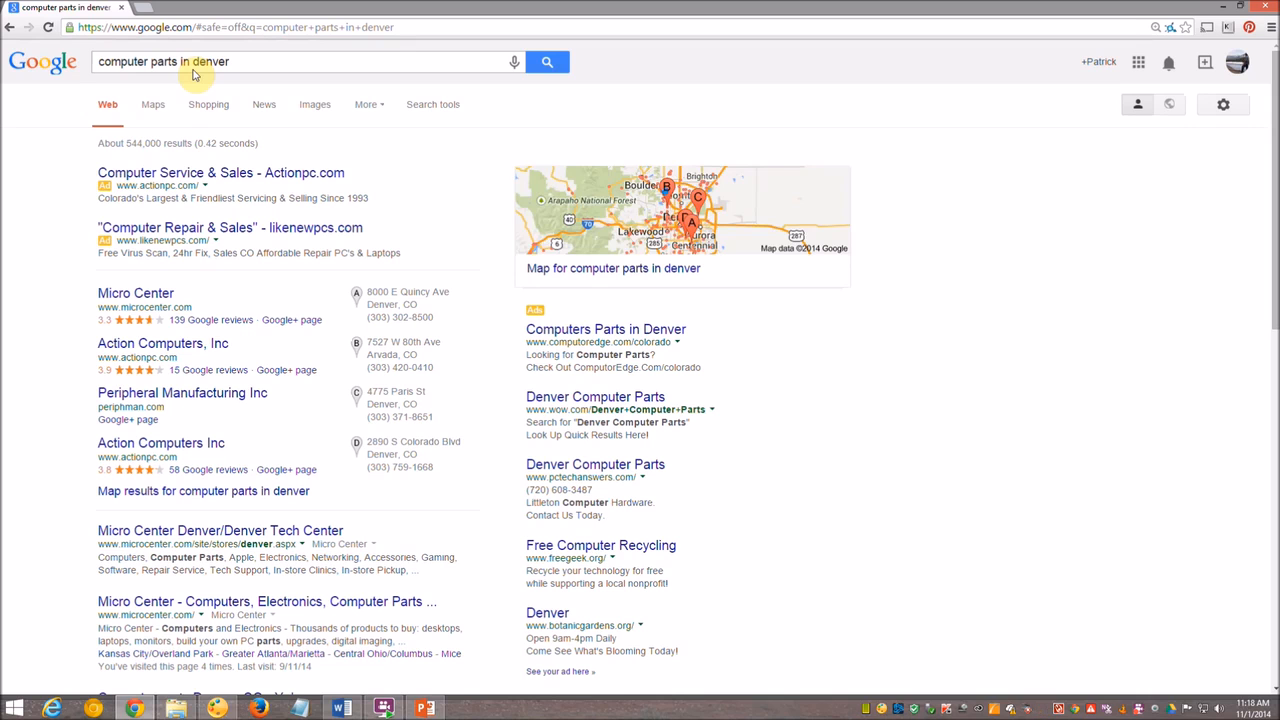
mouse_move(170, 68)
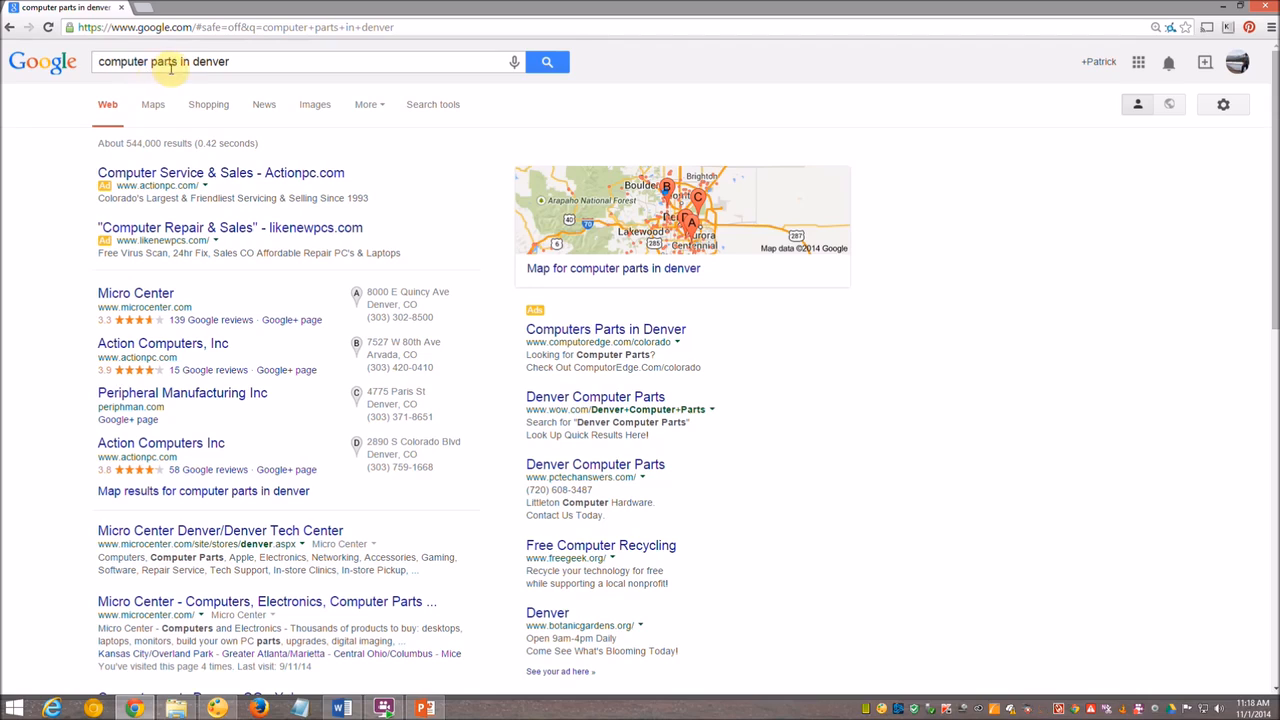
mouse_move(612, 155)
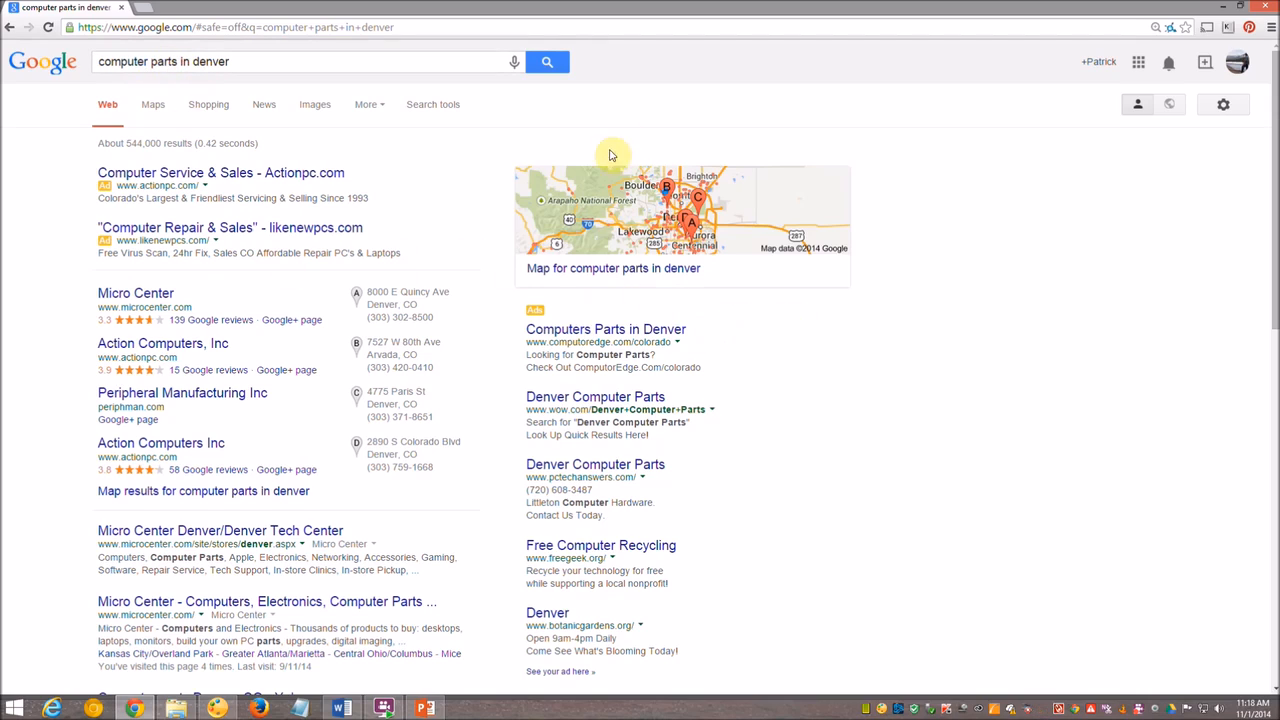
mouse_move(135, 292)
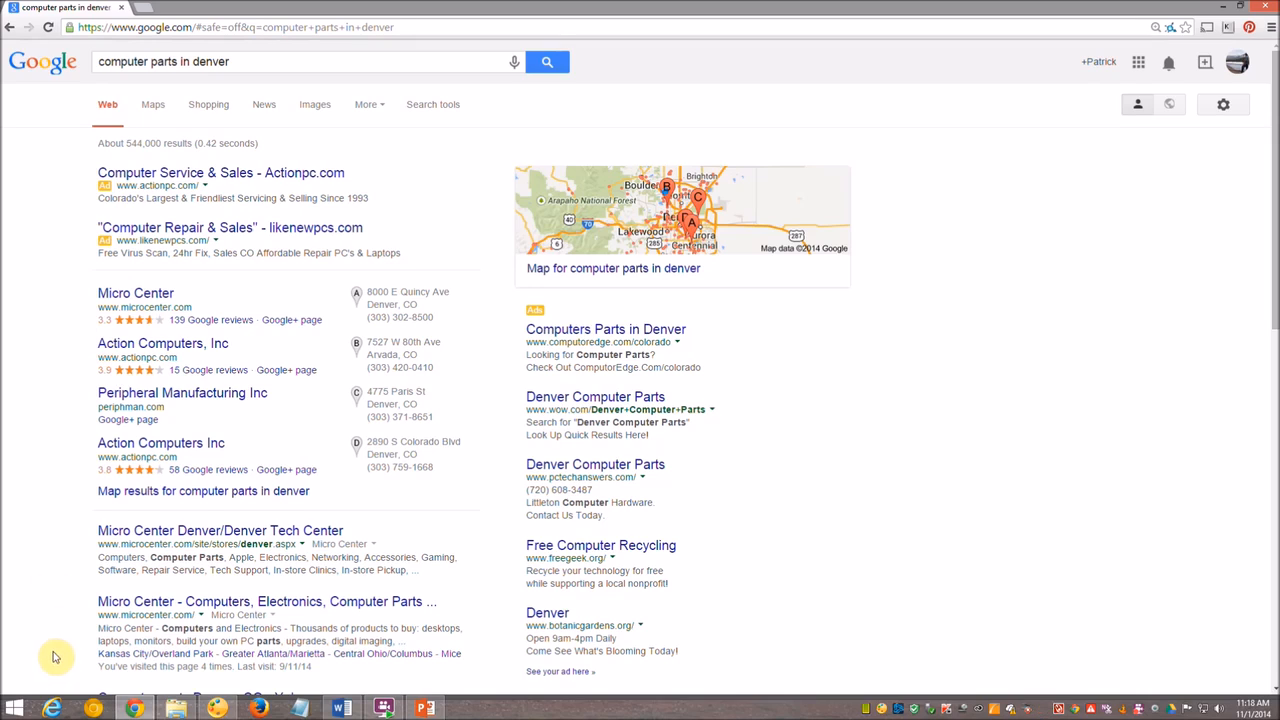
mouse_move(54, 161)
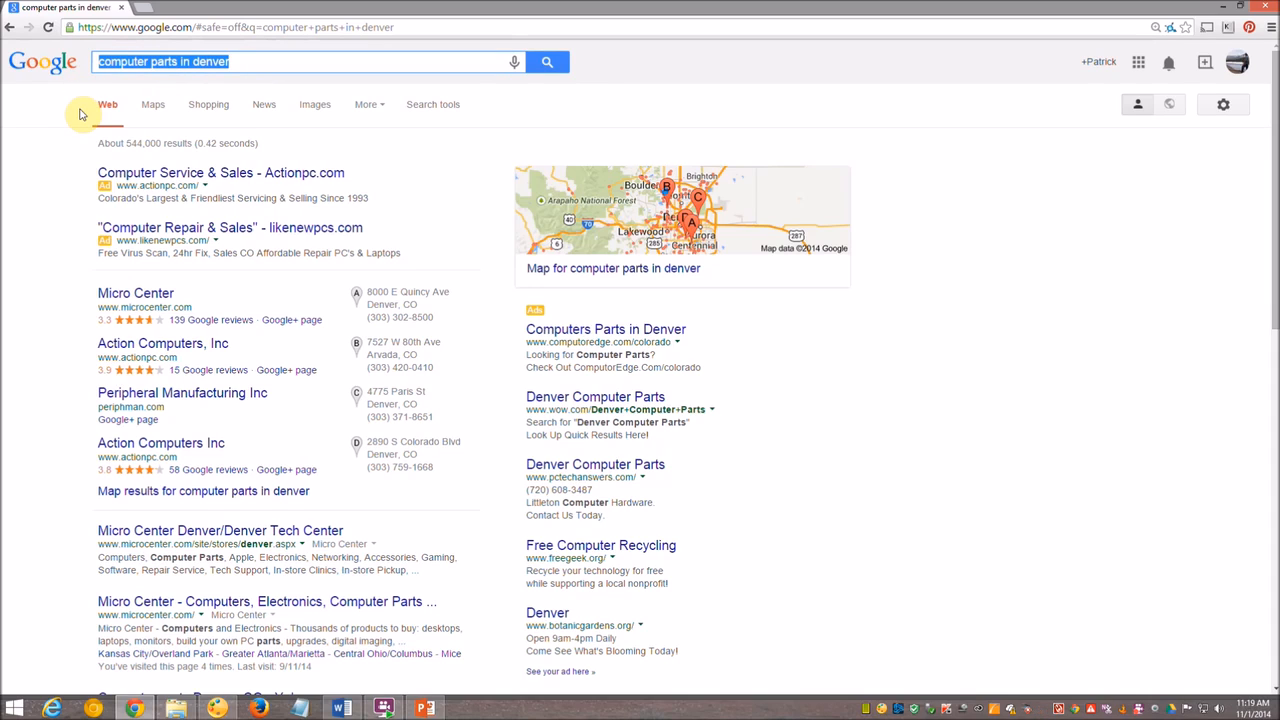
- Search for 'thai restaurant in denver' using the matching autocomplete suggestion
type("thai resta")
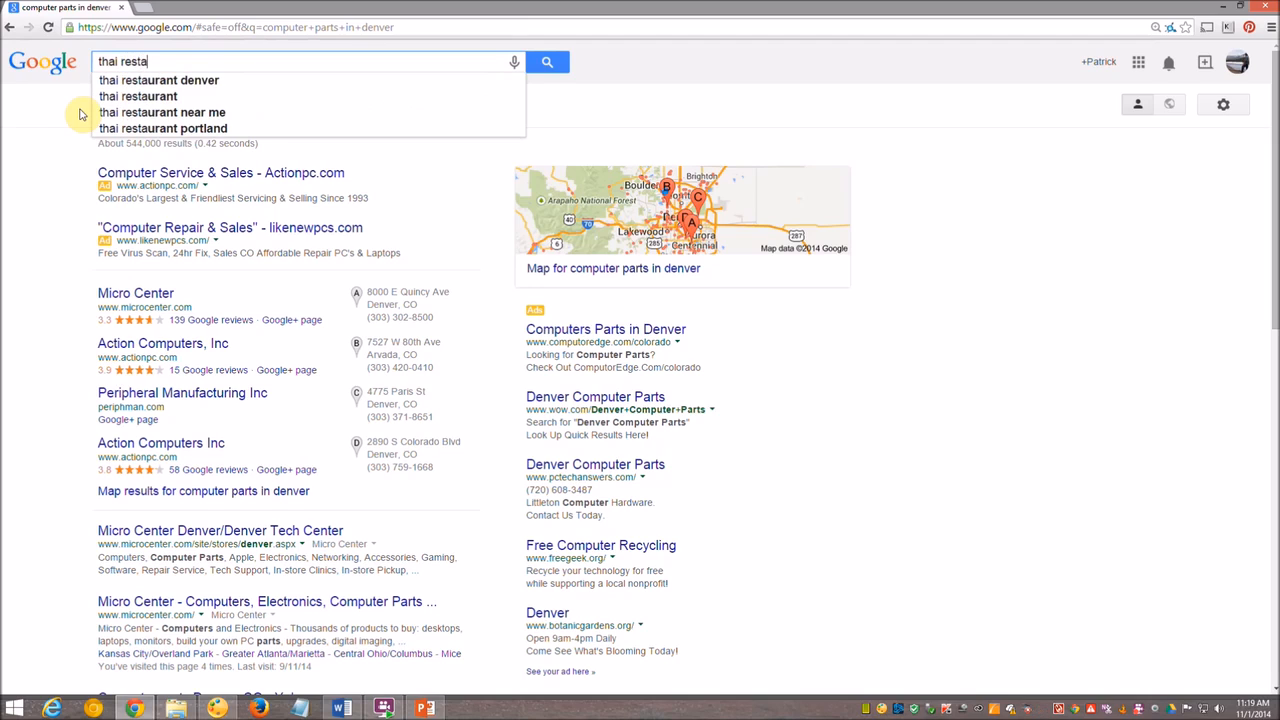
type("urant in d")
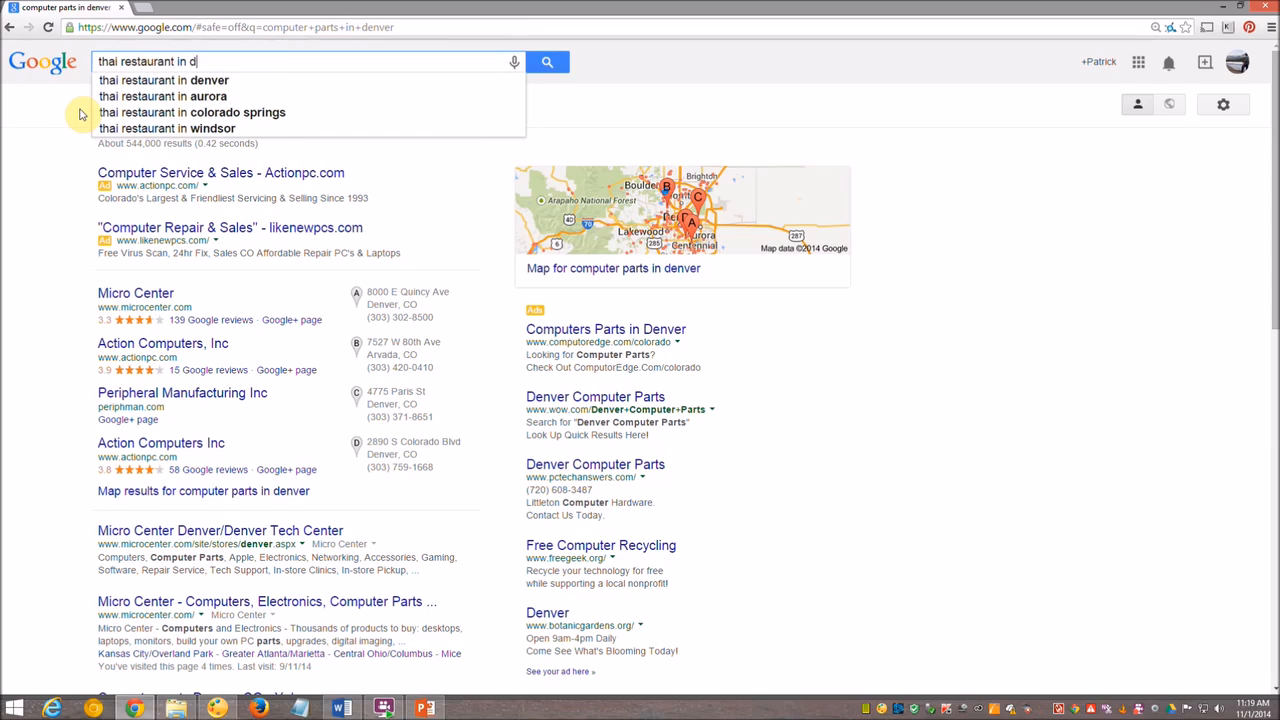
left_click(163, 80)
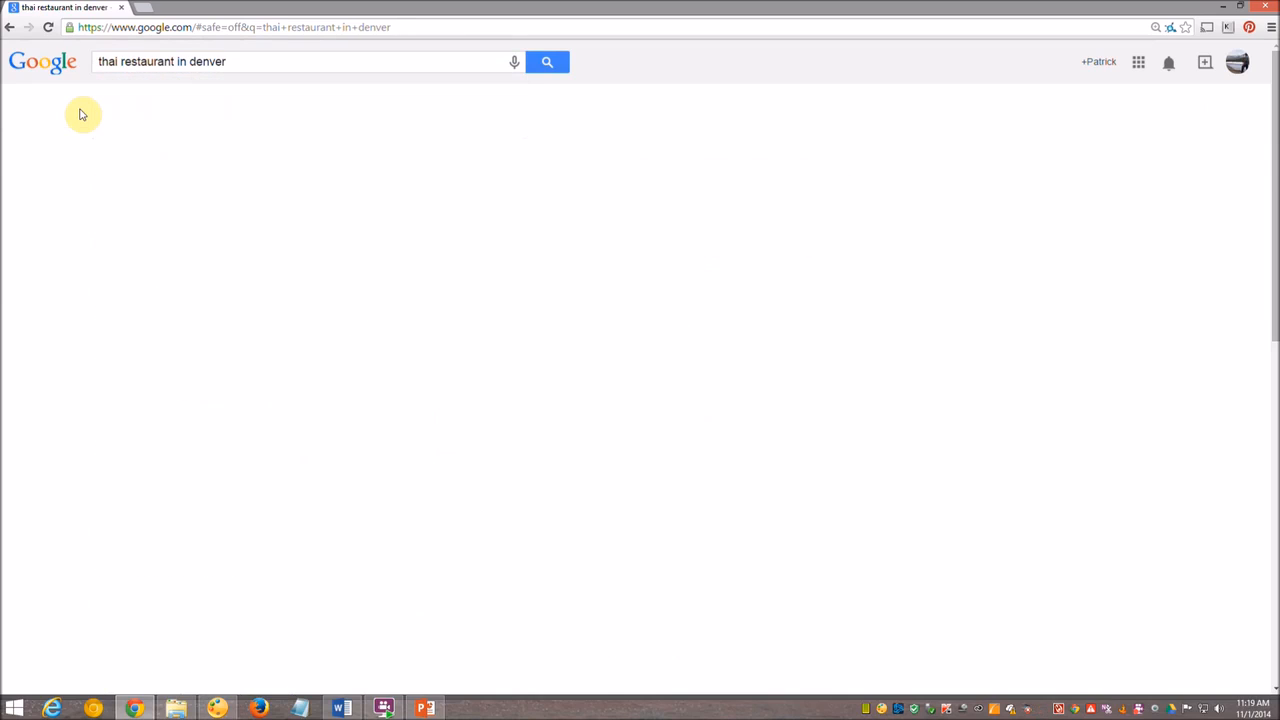
left_click(547, 61)
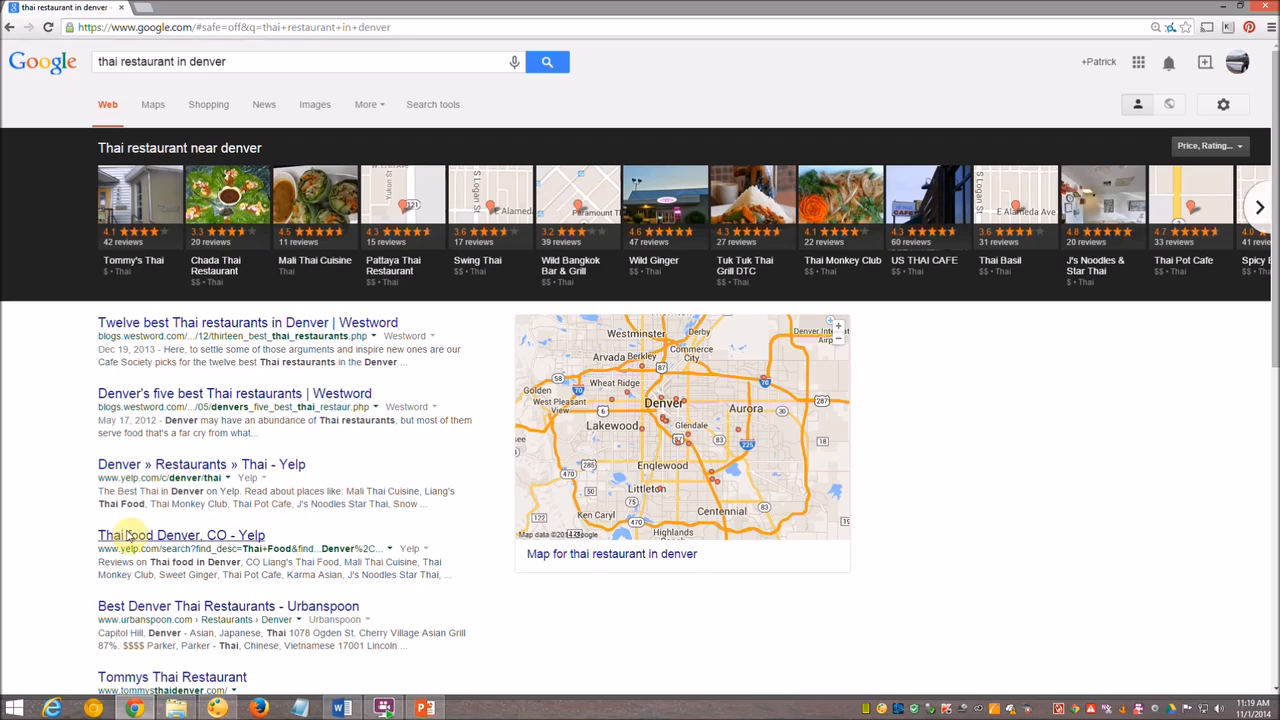
mouse_move(143, 453)
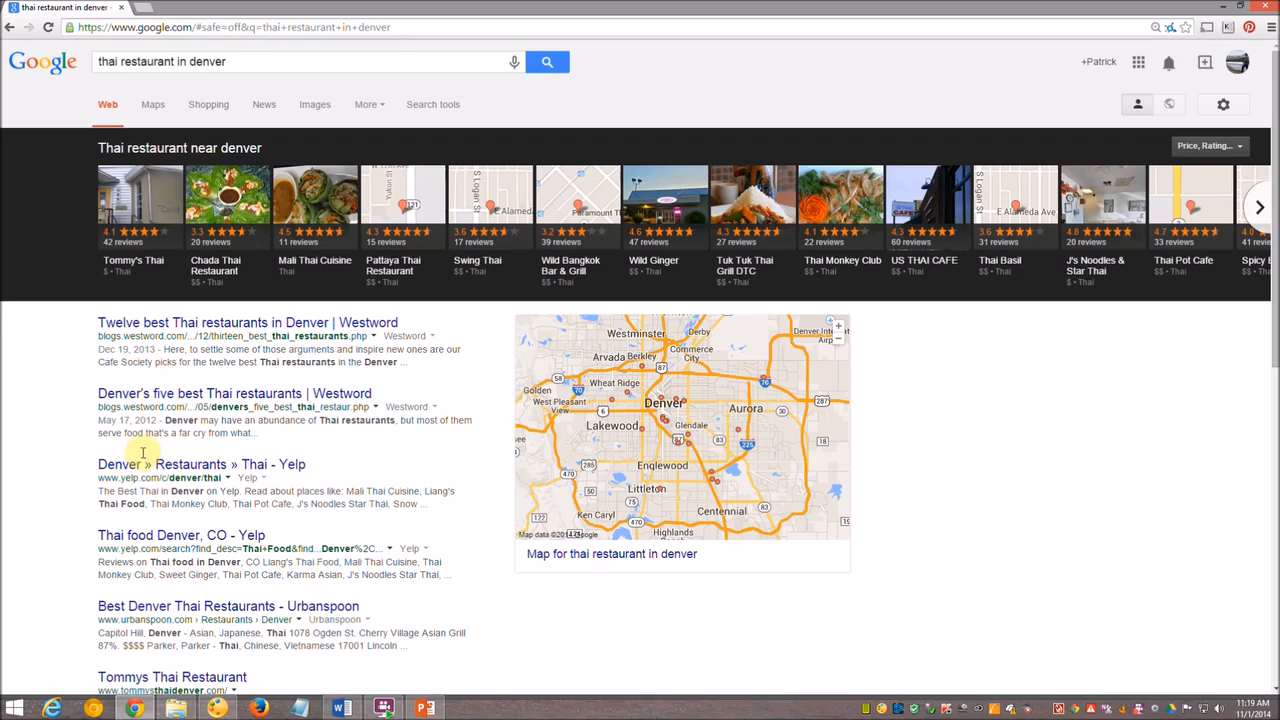
mouse_move(46, 519)
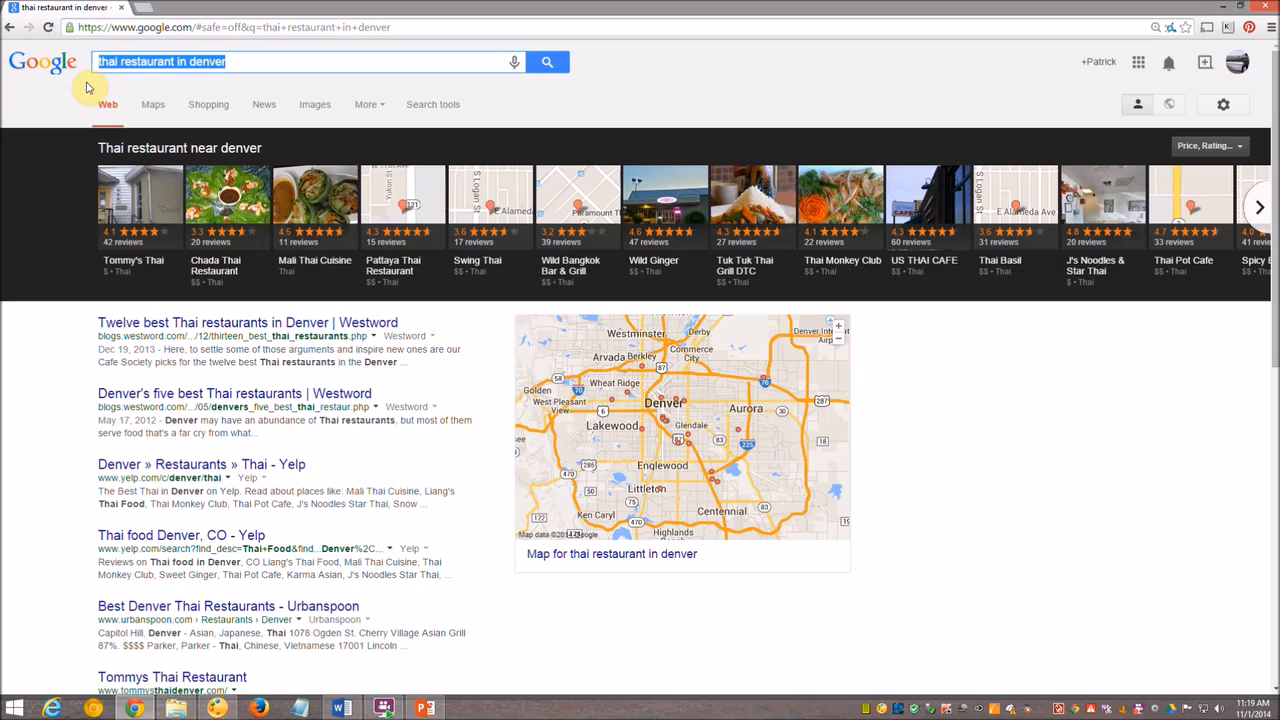
- Search Google for 'what is a mouse' to get its definition
type("what is a")
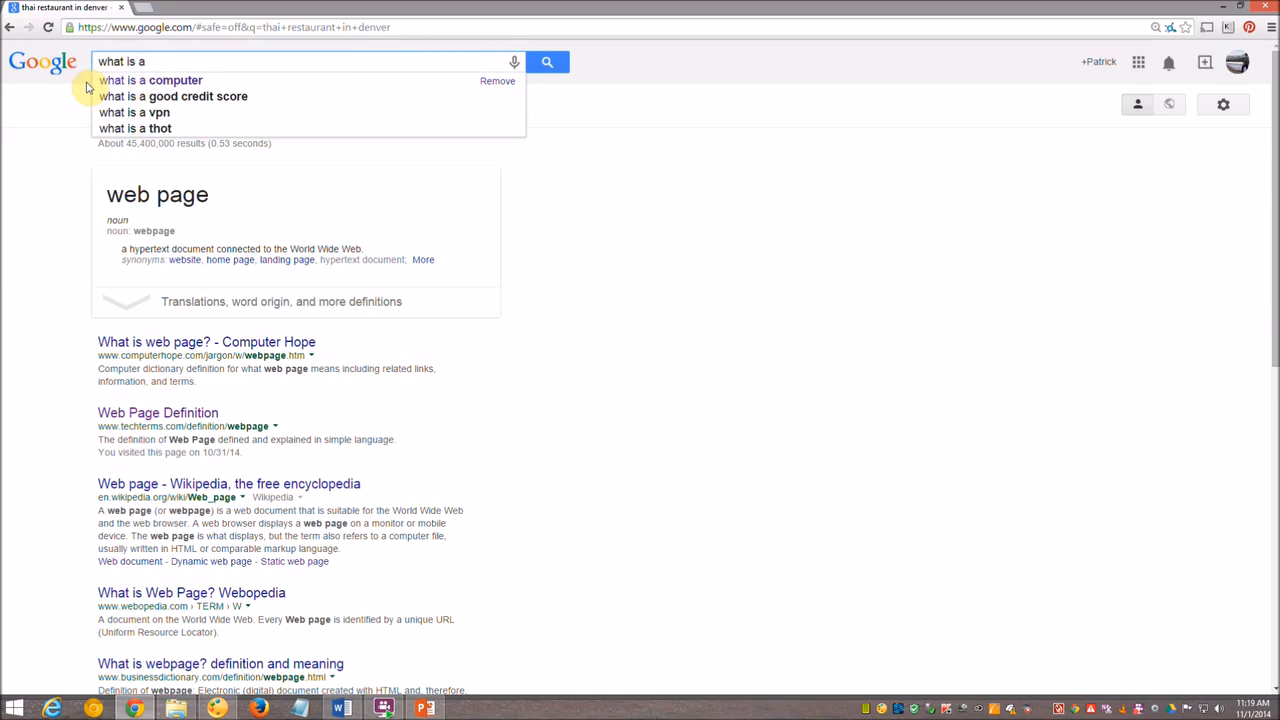
type("mou")
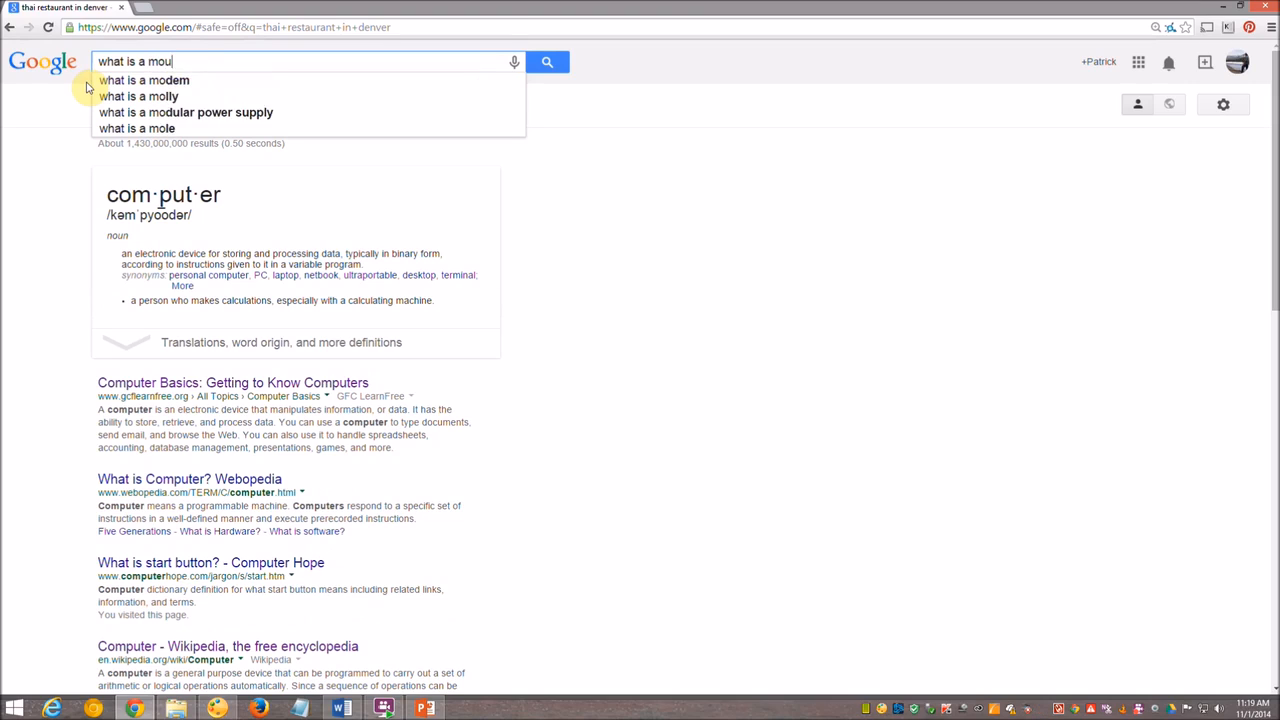
left_click(547, 61)
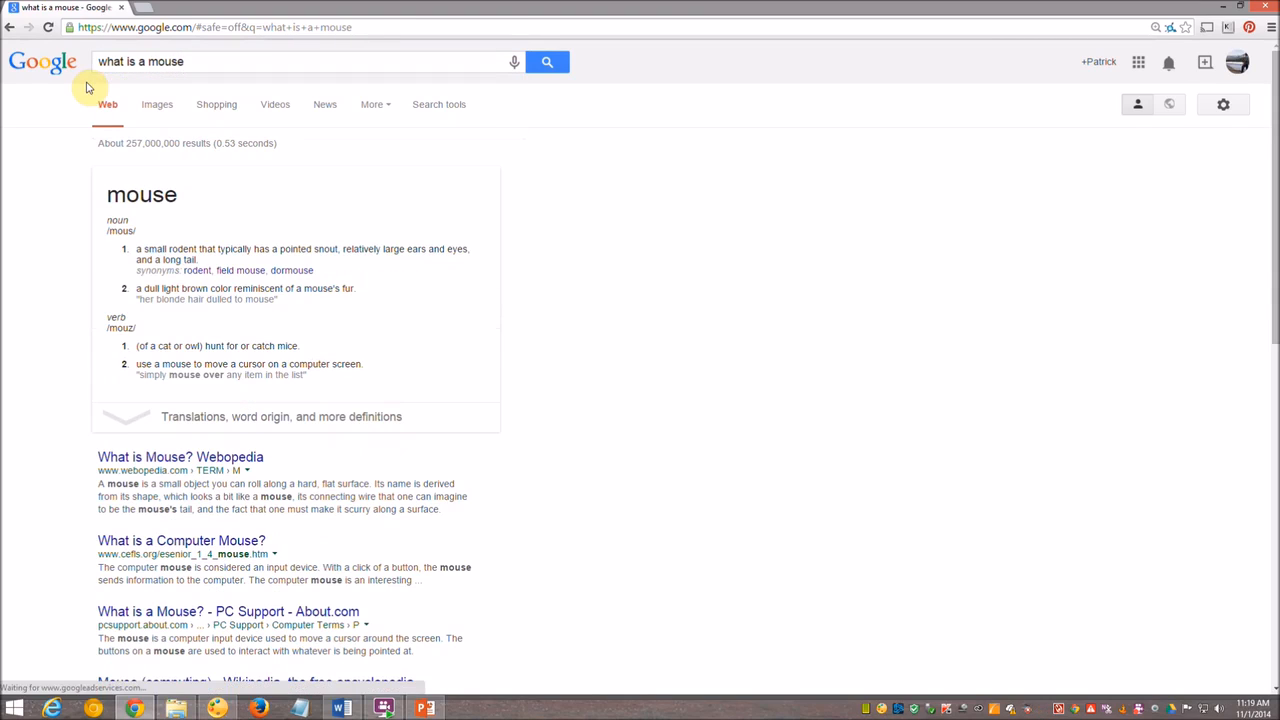
mouse_move(168, 389)
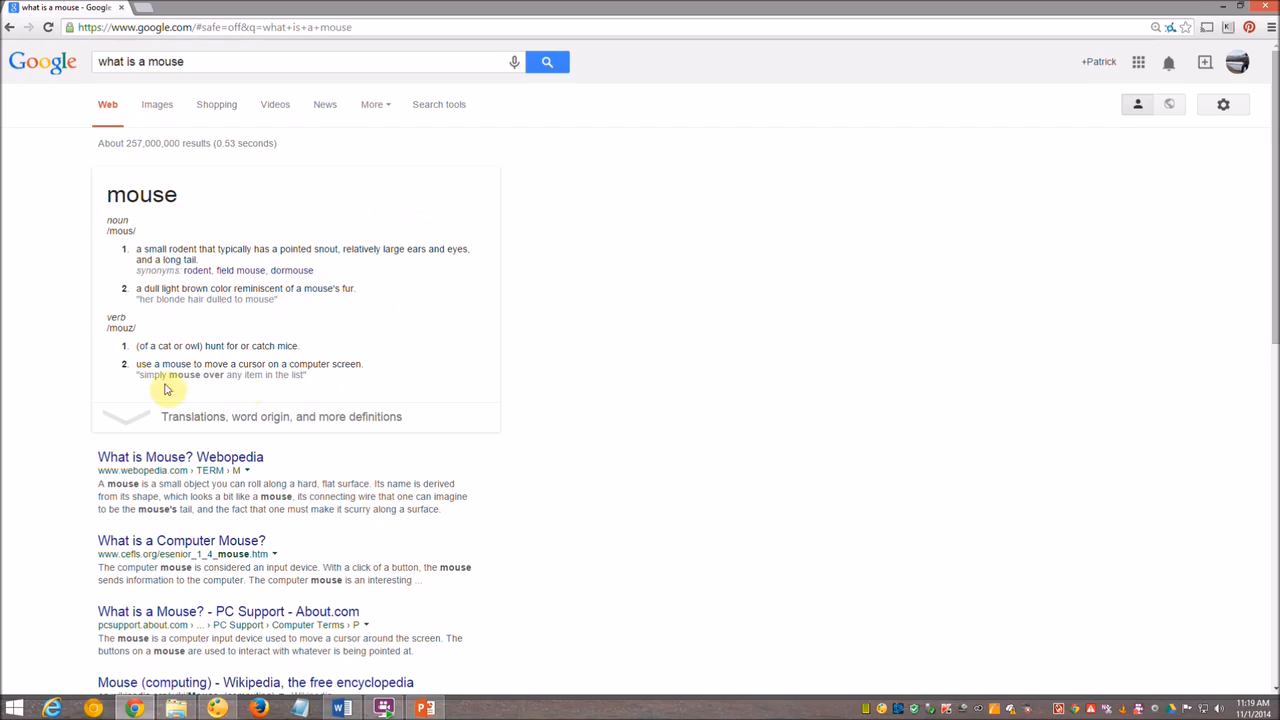
mouse_move(568, 344)
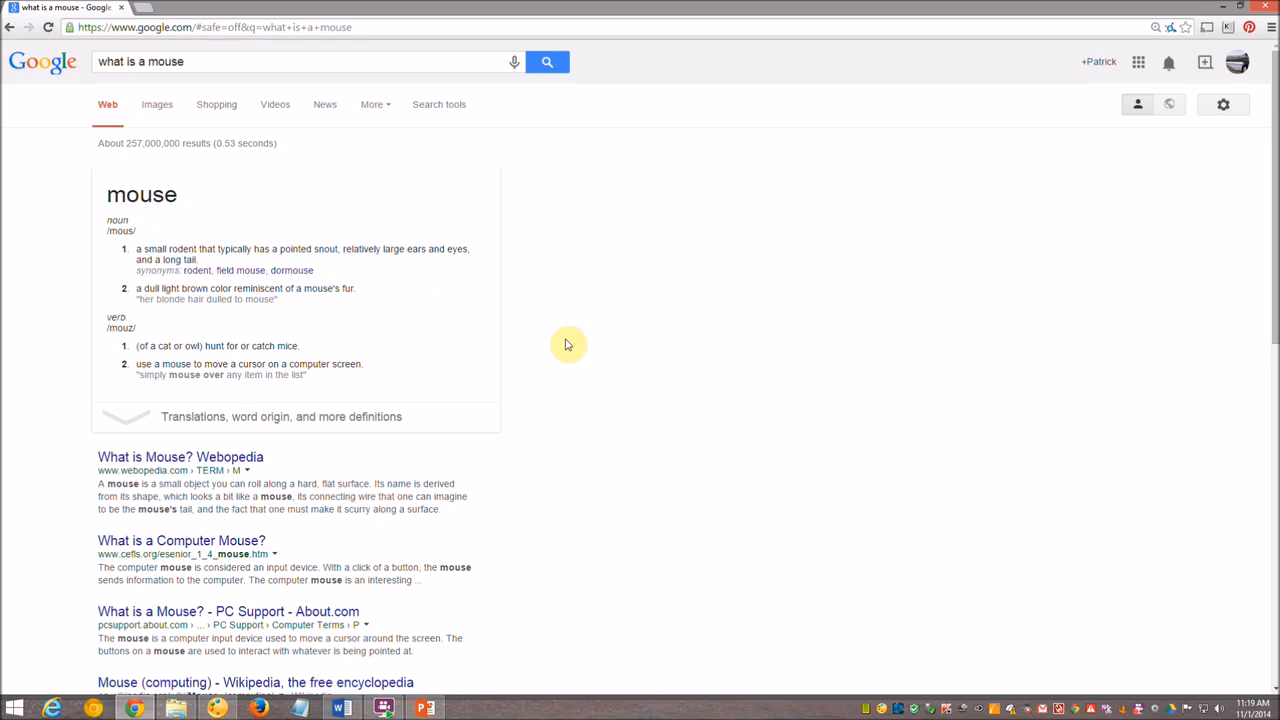